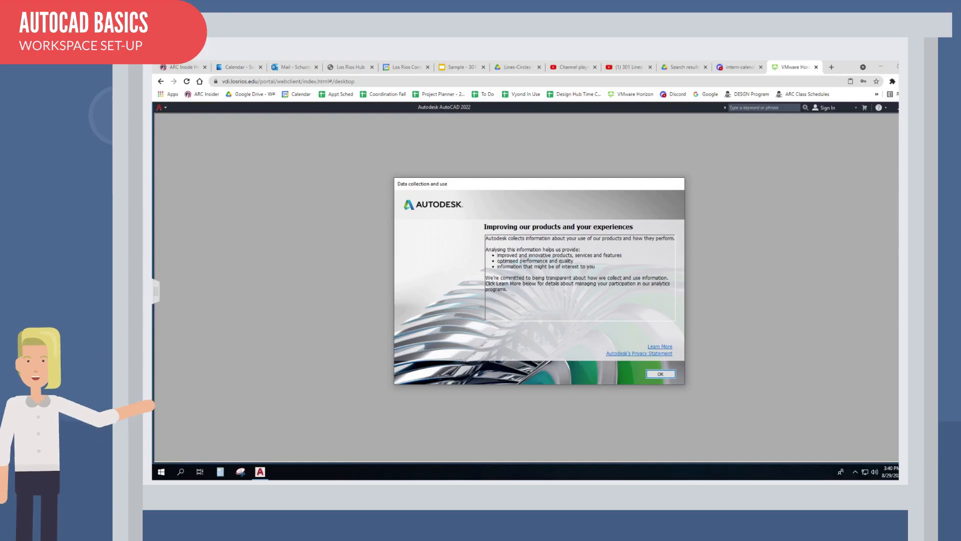
{"action": "mouse_move", "coordinate": [602, 312]}
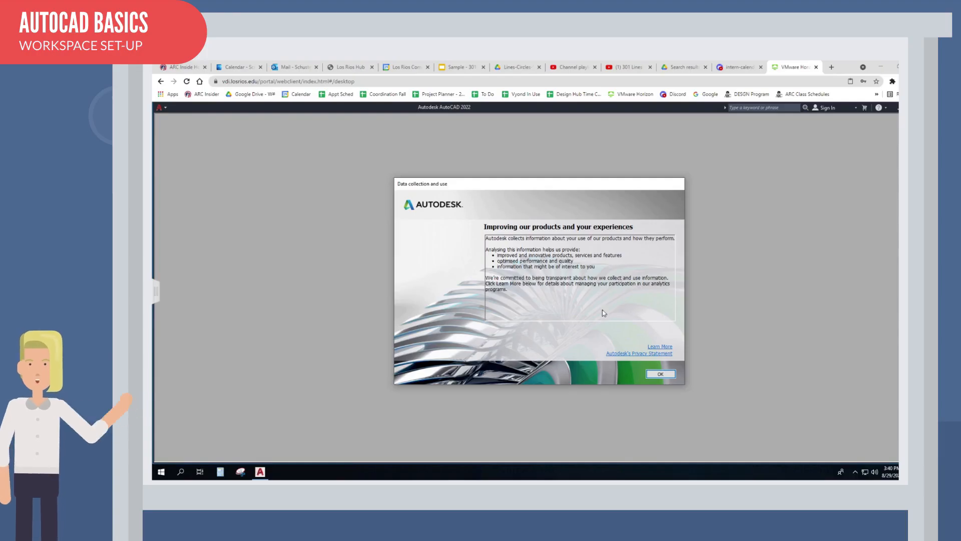
{"action": "mouse_move", "coordinate": [443, 204]}
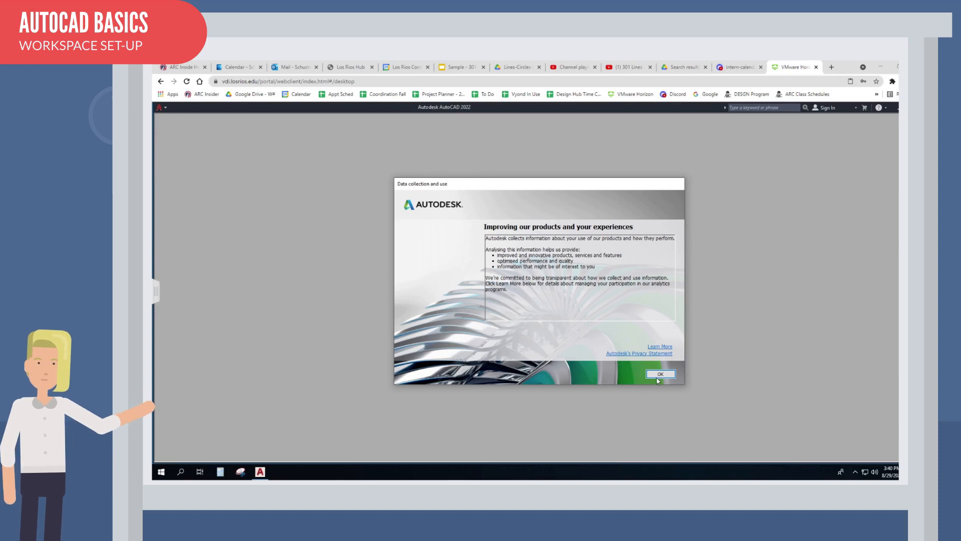
- Dismiss the Data collection and use notice to reach the blank Drawing1
{"action": "left_click", "coordinate": [660, 374]}
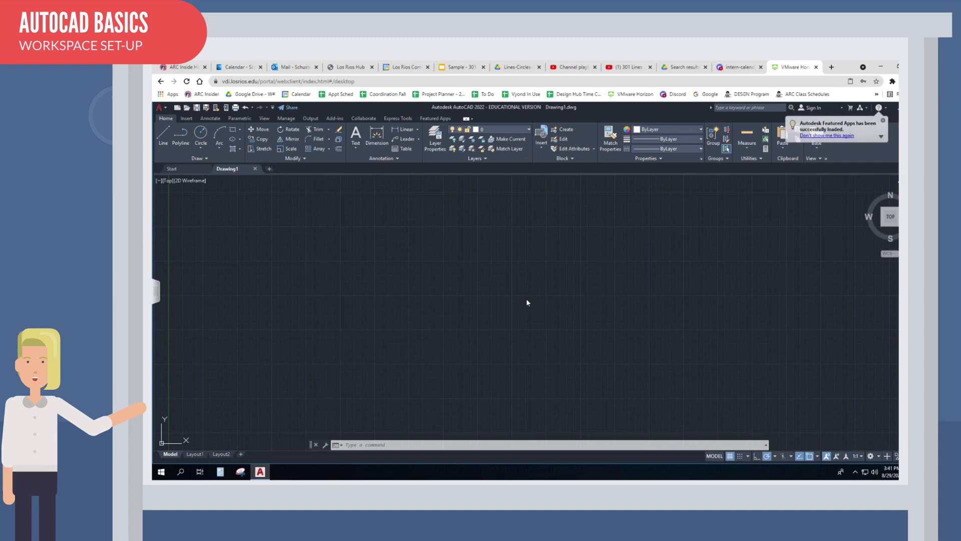
- In Options > Display, set the interface colour theme to Light
{"action": "right_click", "coordinate": [525, 312]}
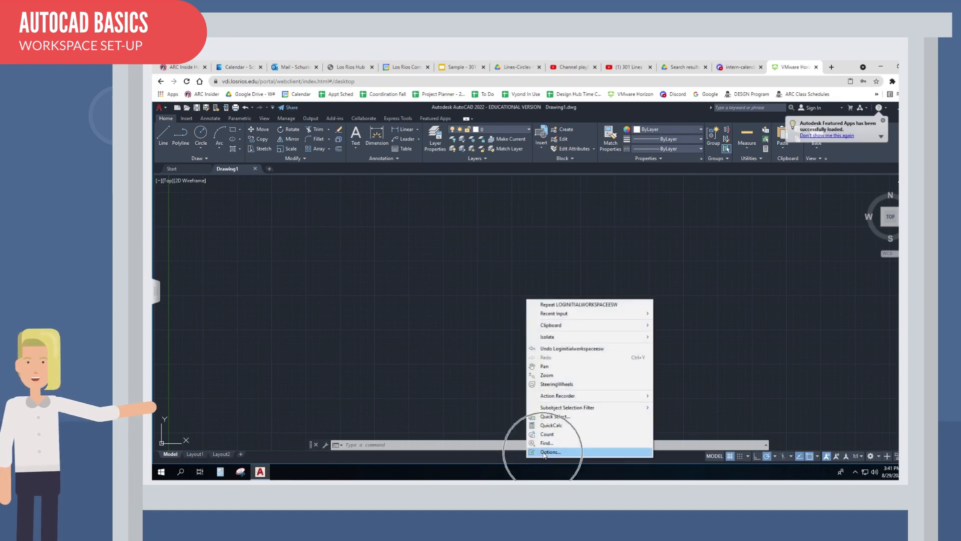
{"action": "left_click", "coordinate": [551, 451]}
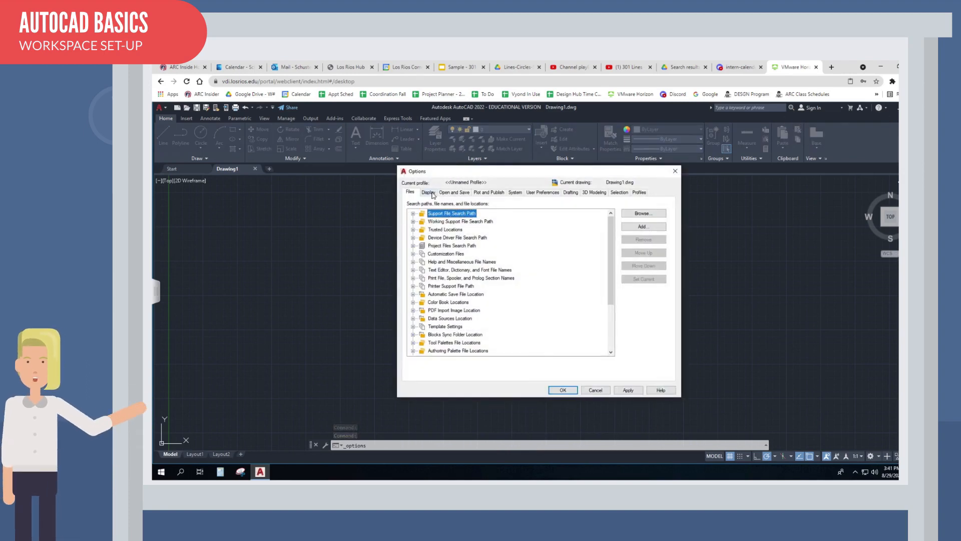
{"action": "left_click", "coordinate": [429, 192]}
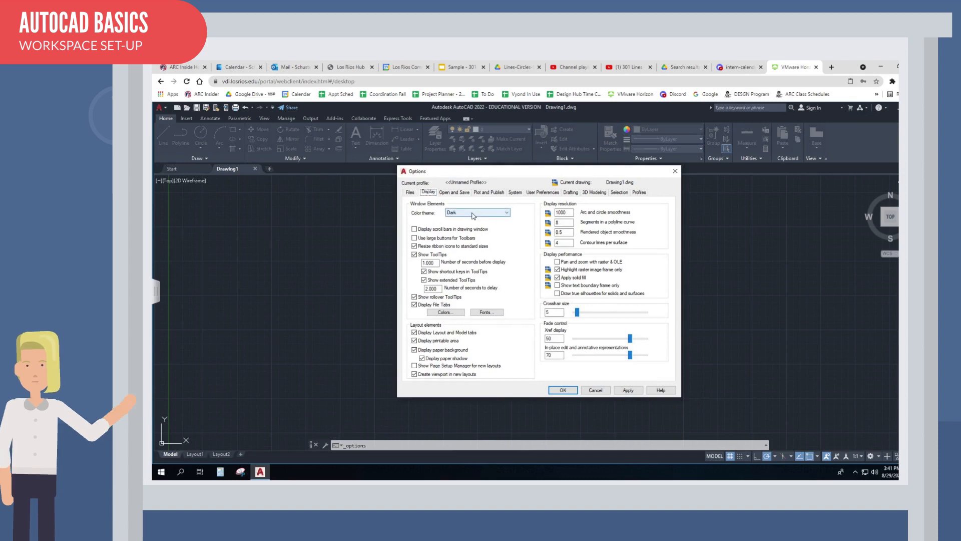
{"action": "left_click", "coordinate": [505, 213]}
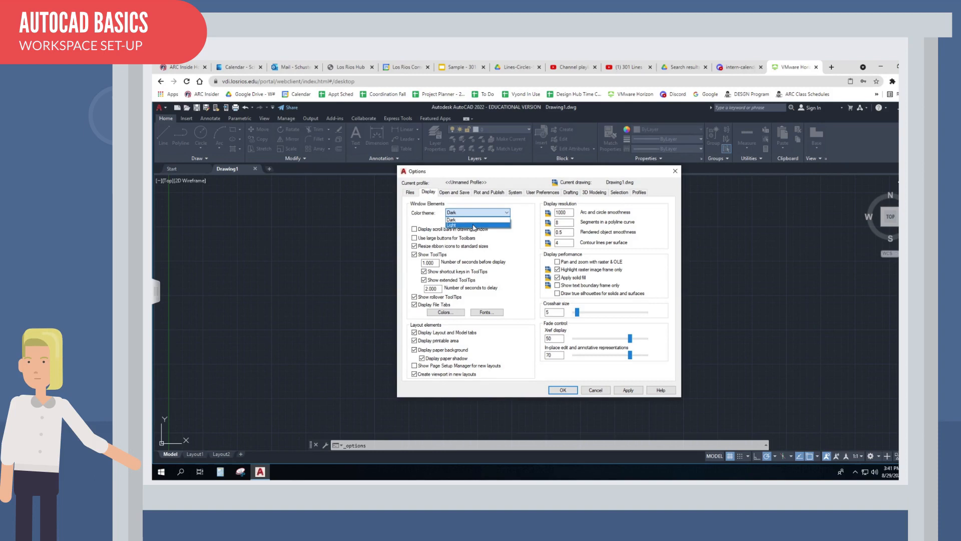
{"action": "left_click", "coordinate": [449, 225]}
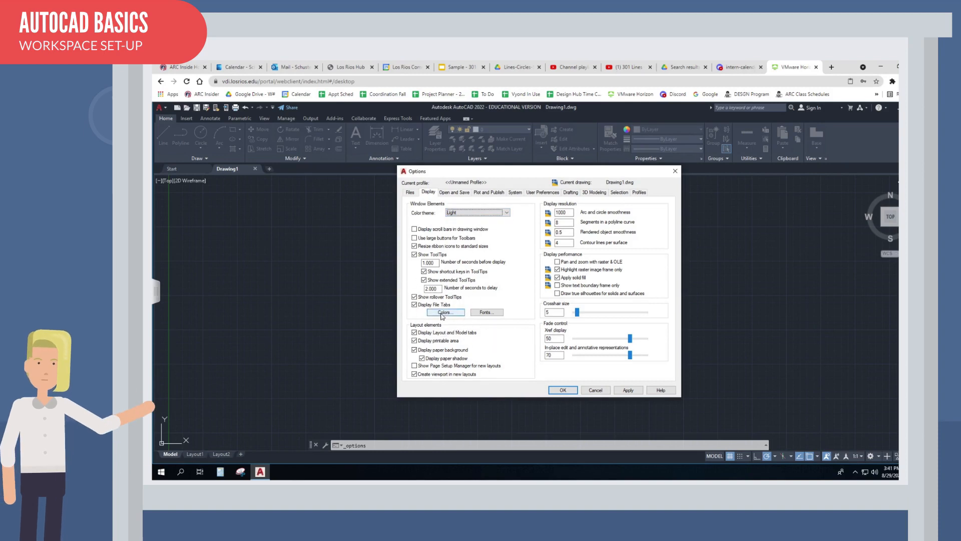
- Set the model space background colour to White and apply the display changes
{"action": "left_click", "coordinate": [445, 313]}
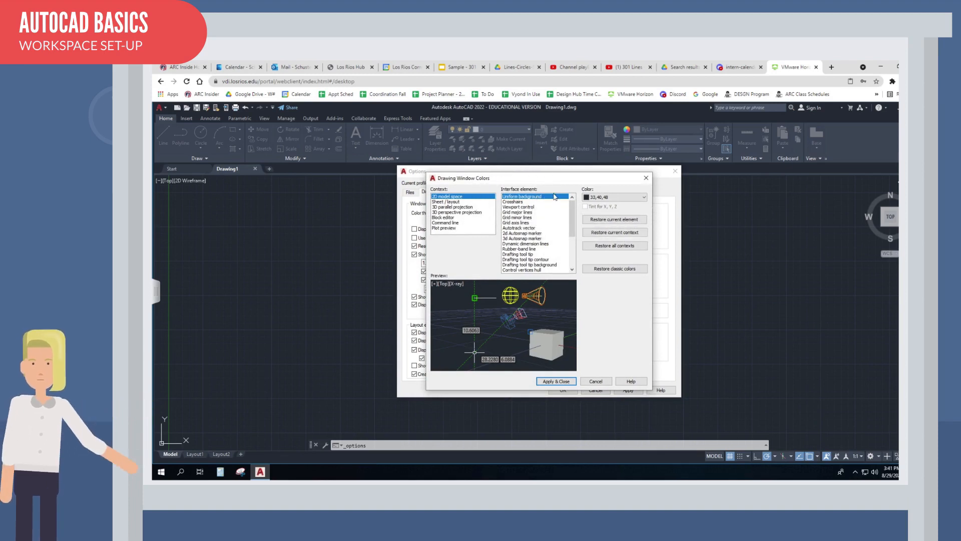
{"action": "left_click", "coordinate": [642, 197]}
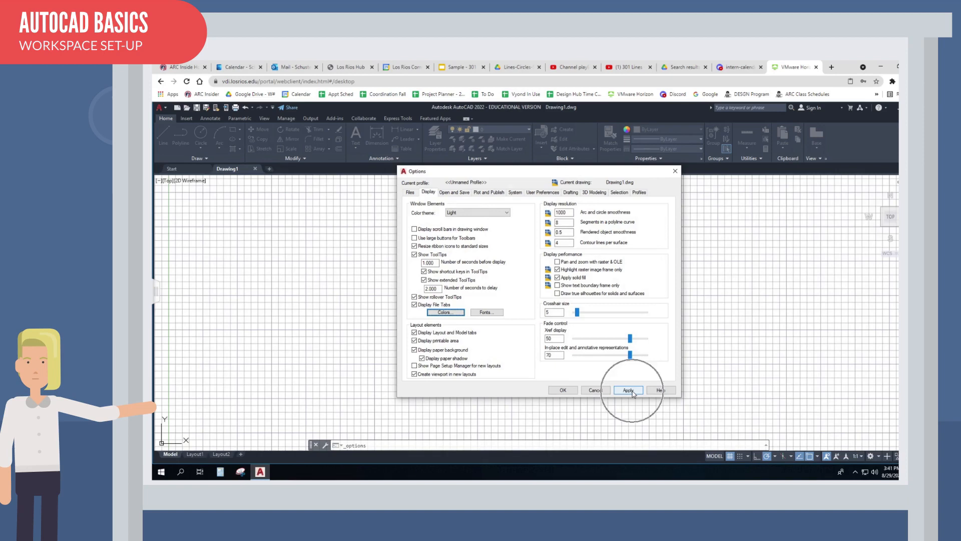
{"action": "left_click", "coordinate": [628, 390]}
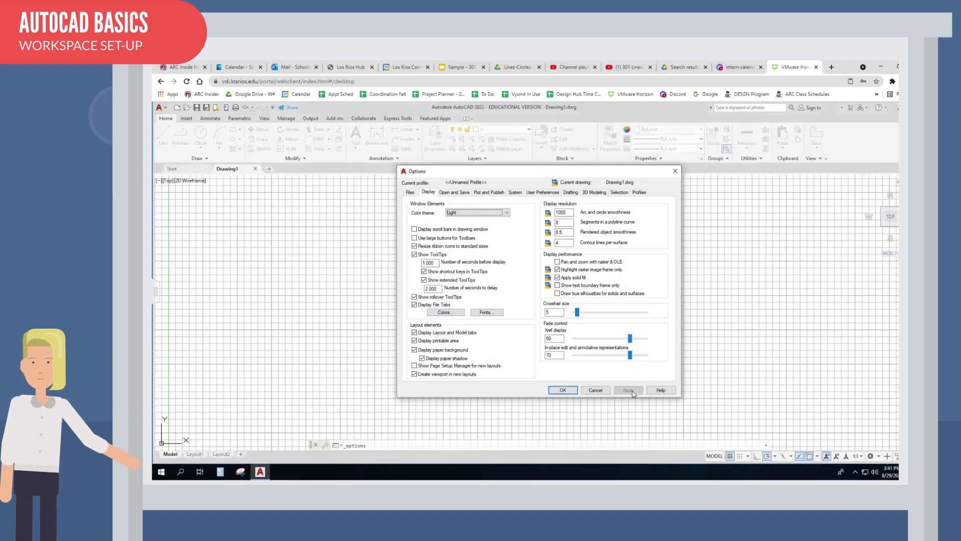
{"action": "left_click", "coordinate": [561, 390]}
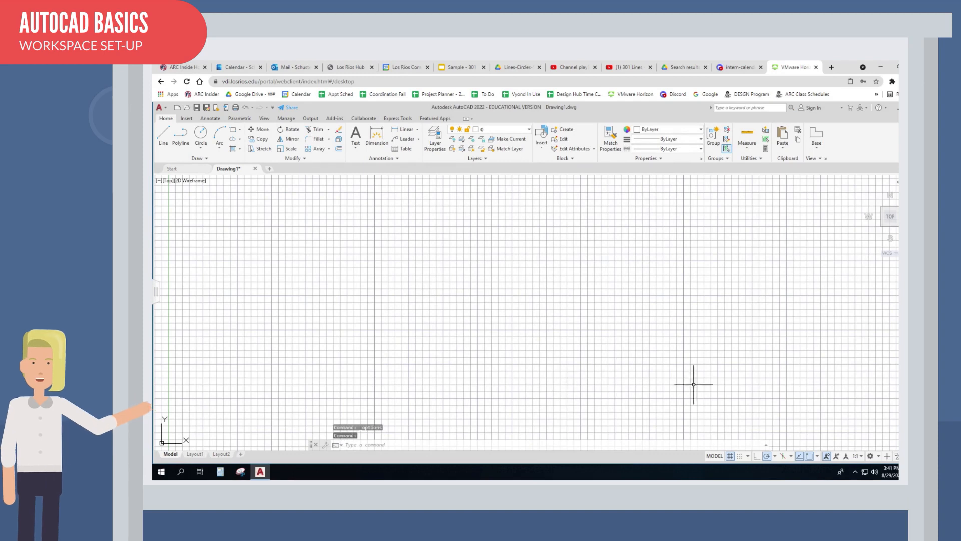
{"action": "mouse_move", "coordinate": [731, 457]}
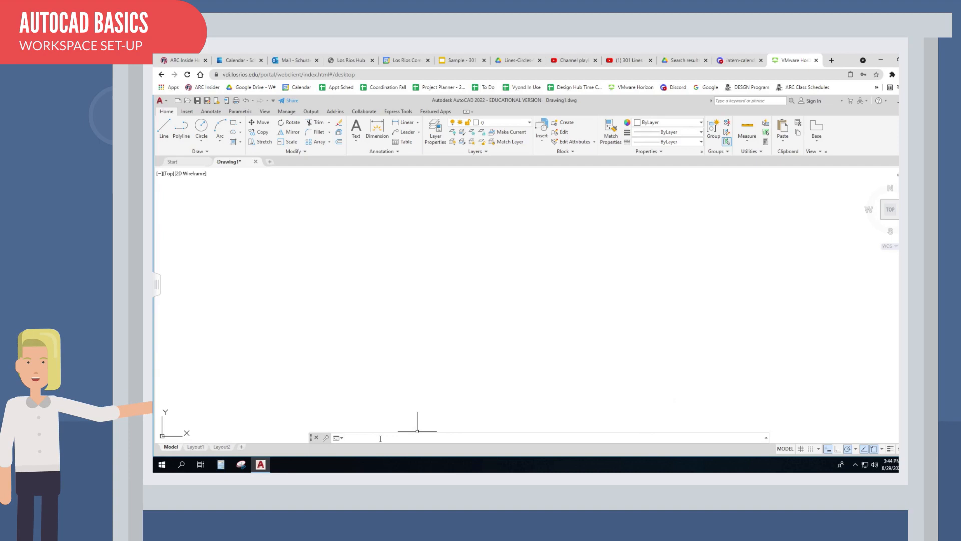
- Via UNITS, set angle precision to 0.000, keeping decimal lengths and inches
{"action": "type", "text": "units"}
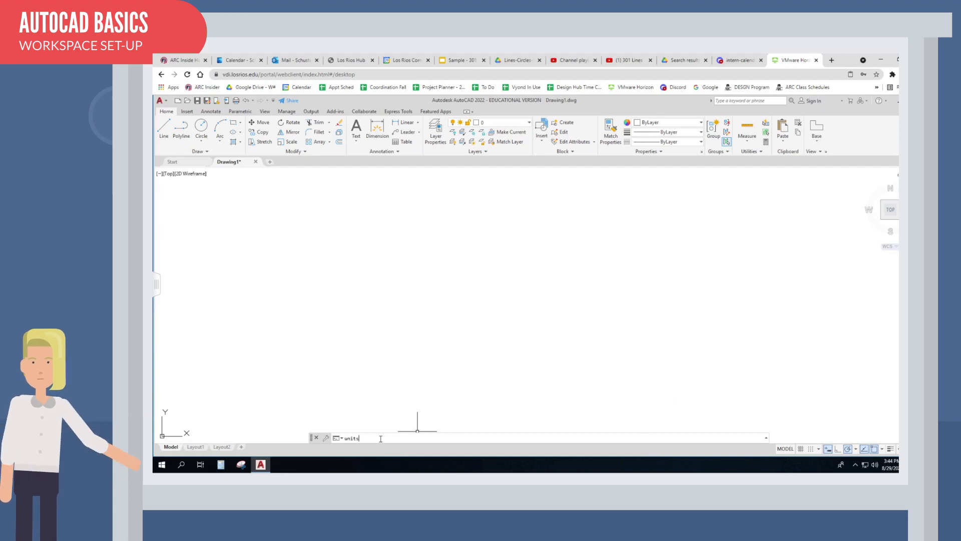
{"action": "type", "text": "UNITS"}
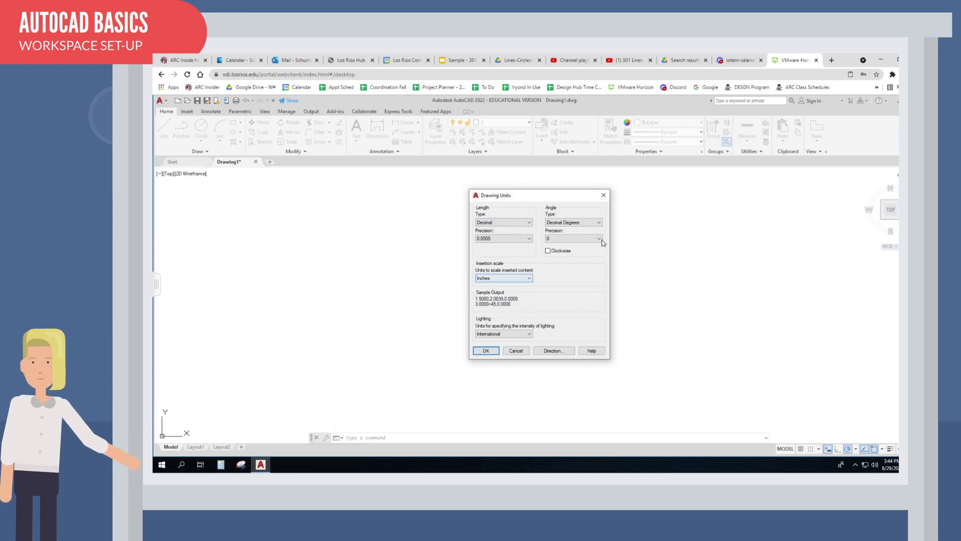
{"action": "left_click", "coordinate": [599, 238]}
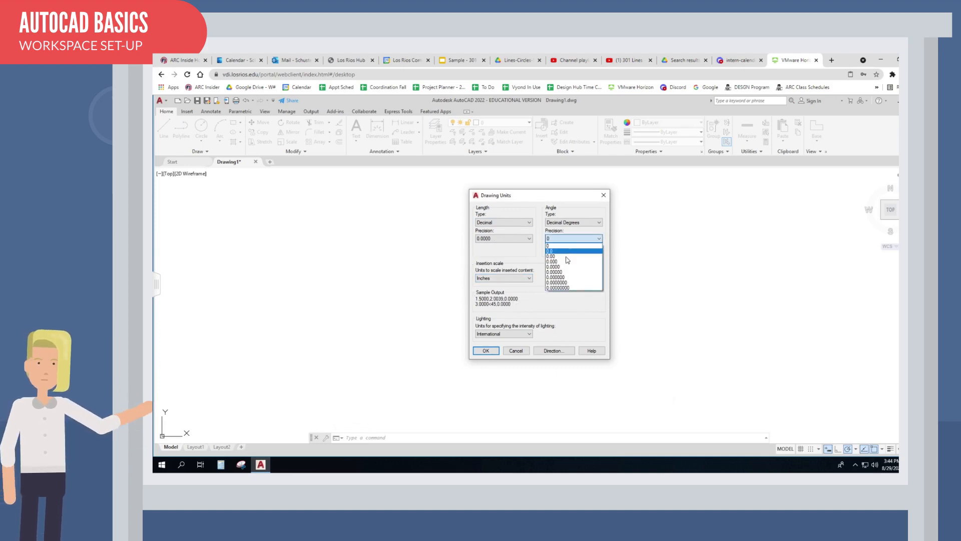
{"action": "mouse_move", "coordinate": [564, 261]}
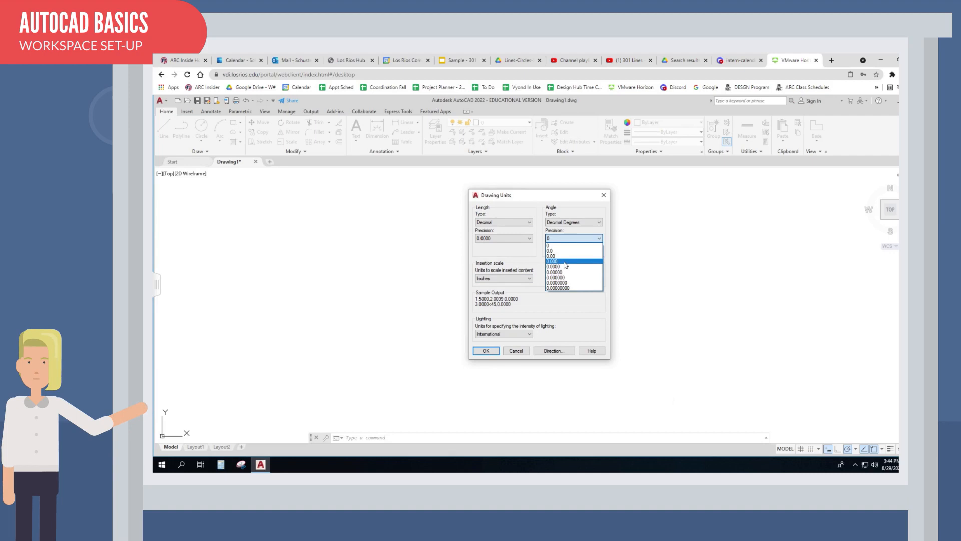
{"action": "left_click", "coordinate": [566, 260]}
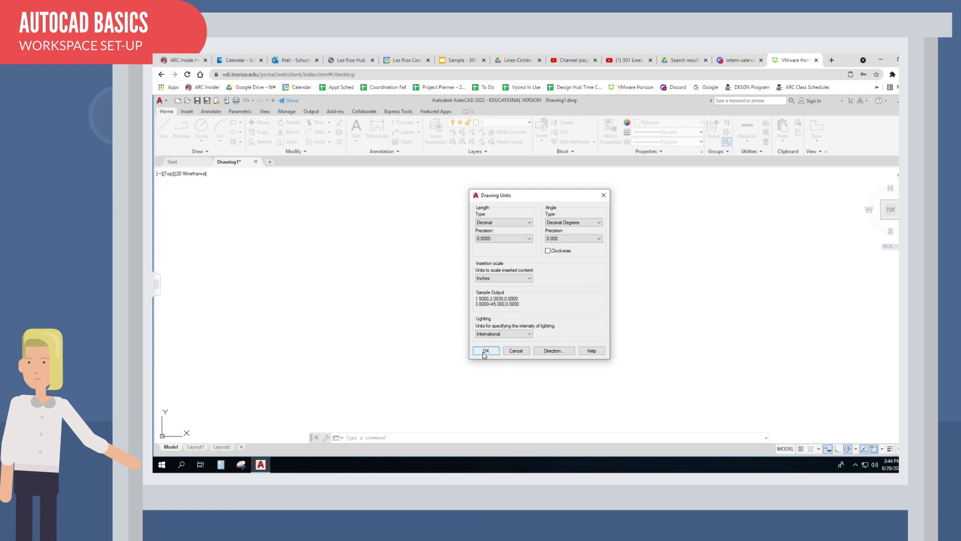
{"action": "left_click", "coordinate": [486, 351]}
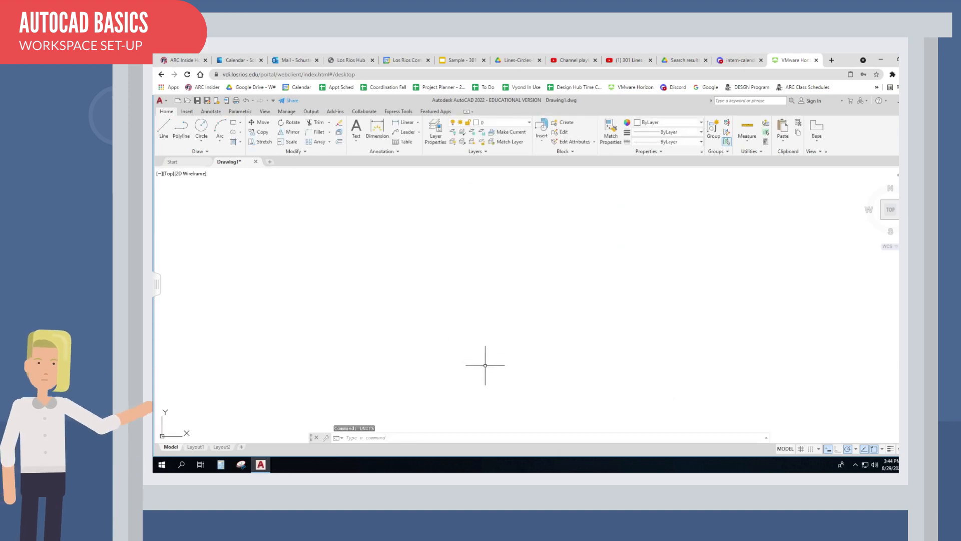